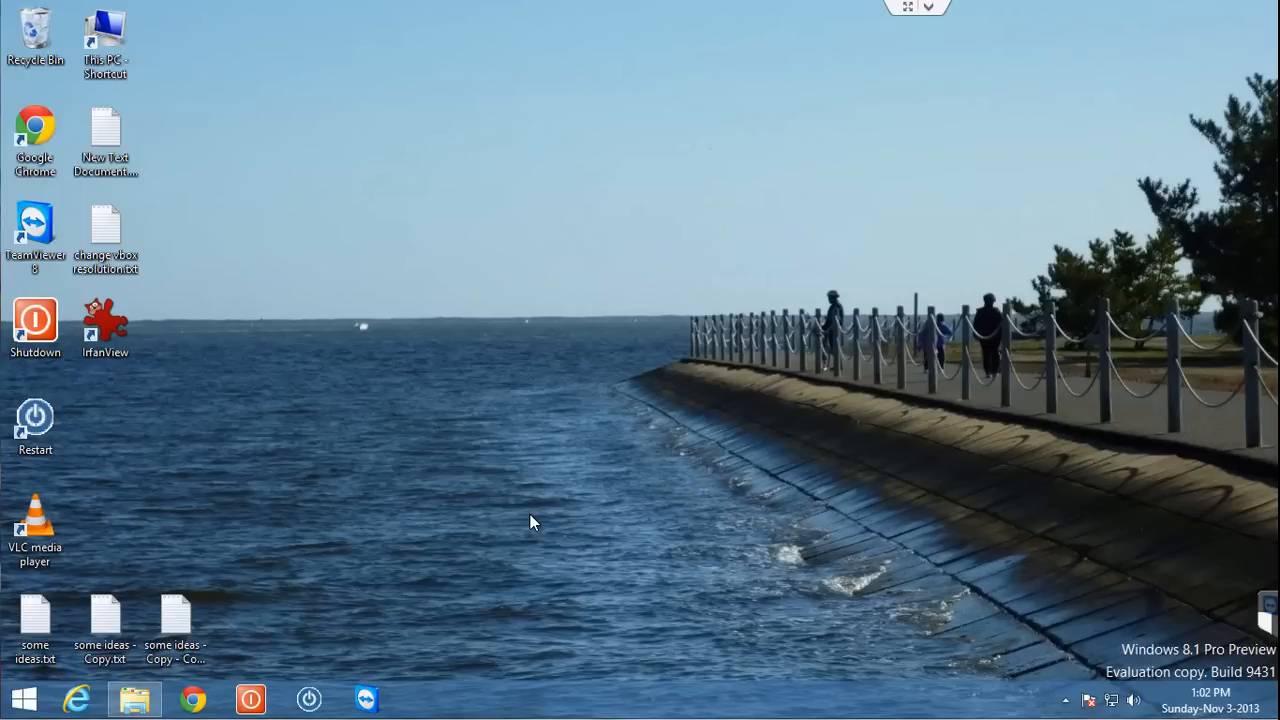
mouse_move(284, 624)
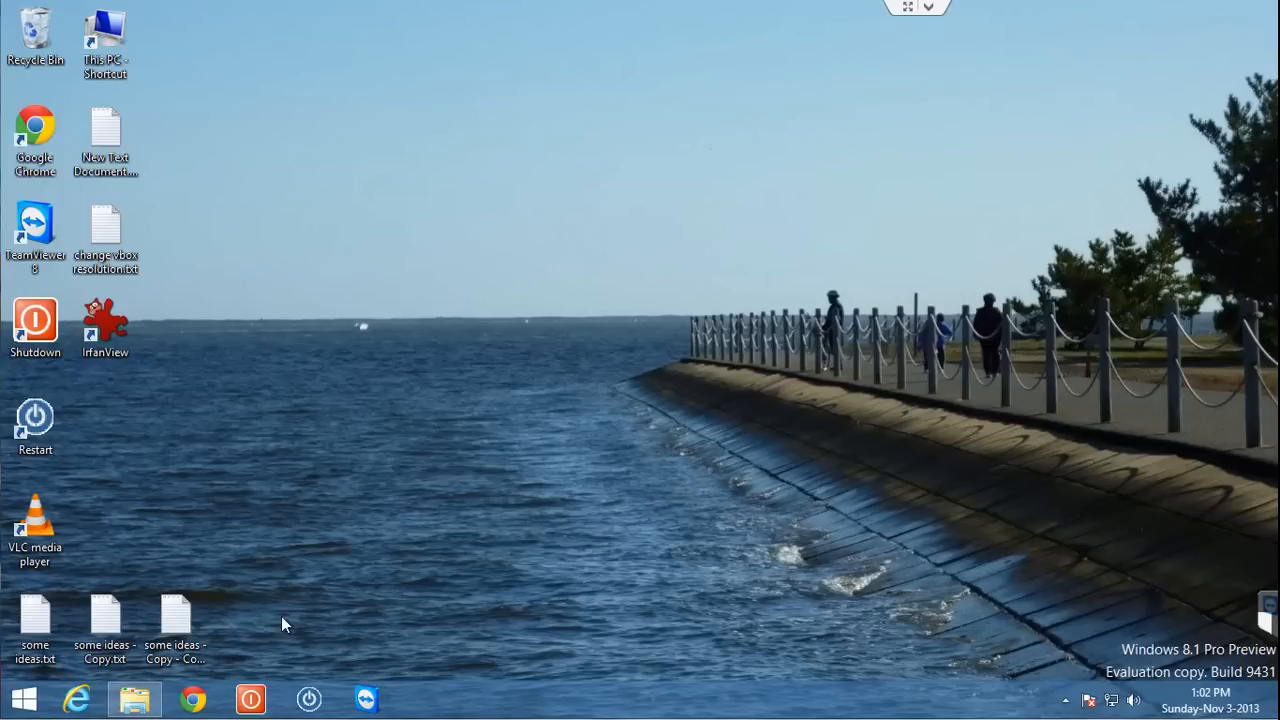
- Browse to Pictures\Screenshots and capture the whole screen with Win+PrintScreen
click(128, 696)
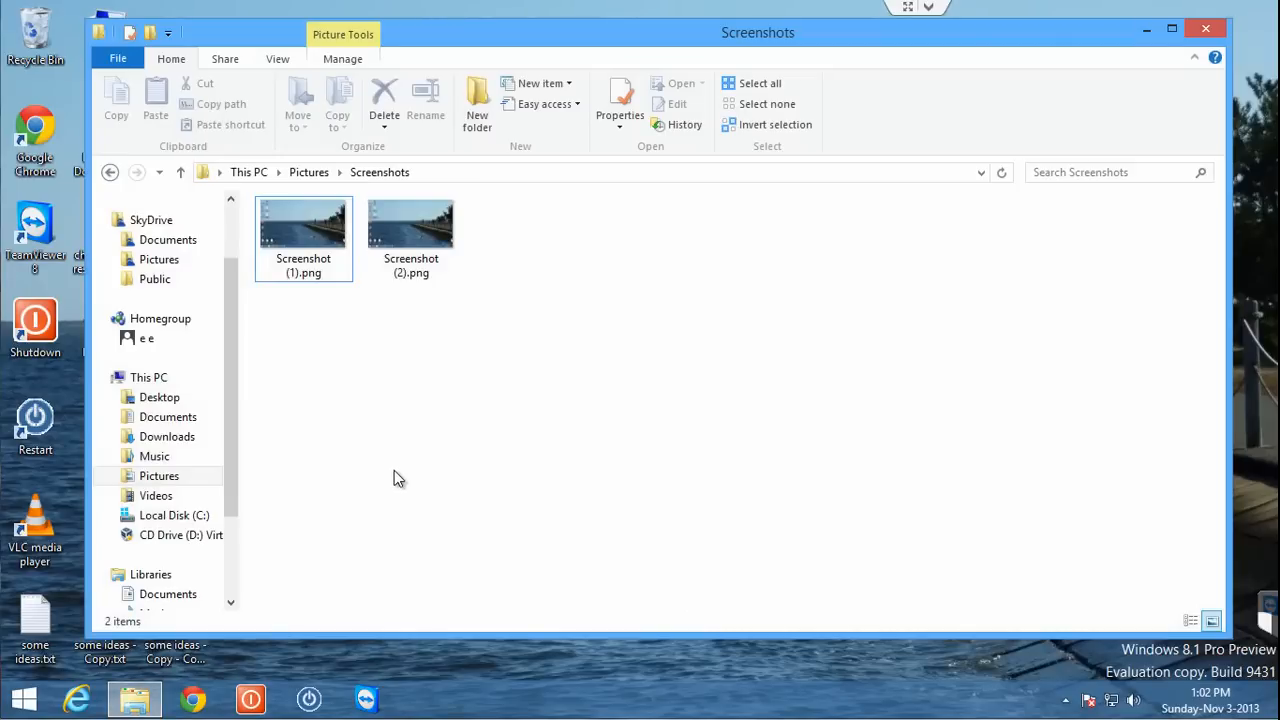
mouse_move(552, 368)
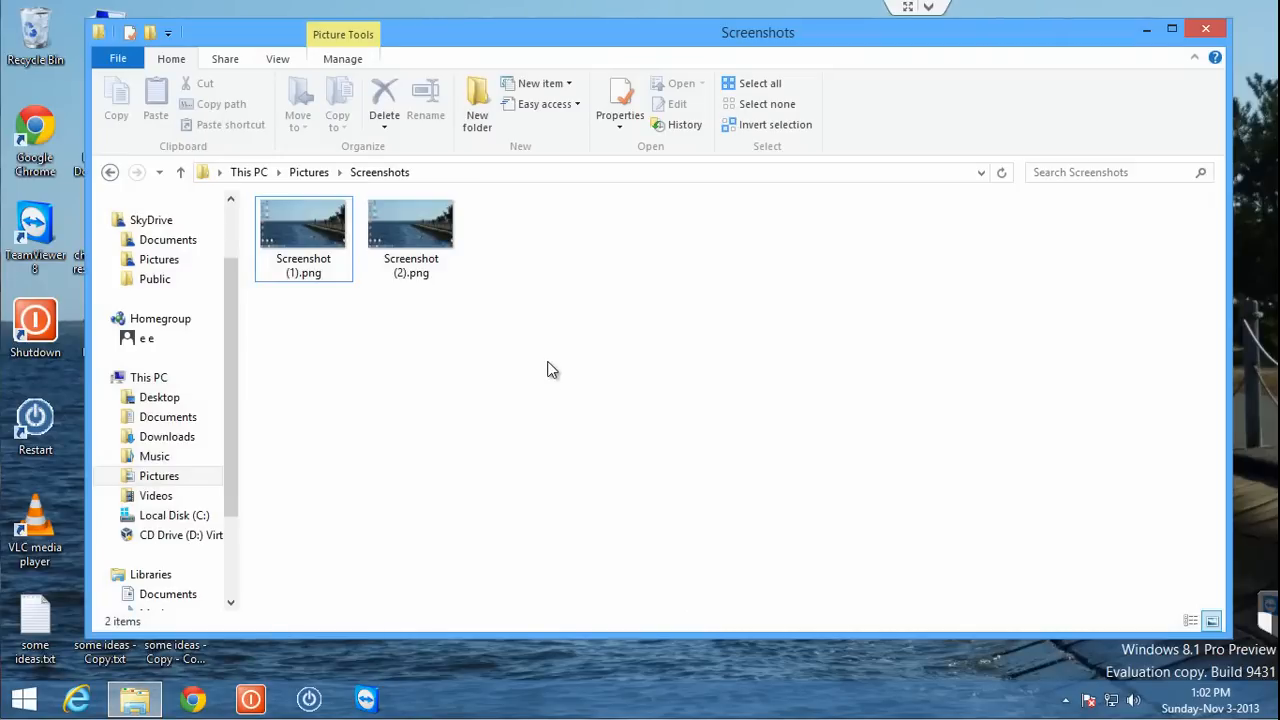
mouse_move(520, 364)
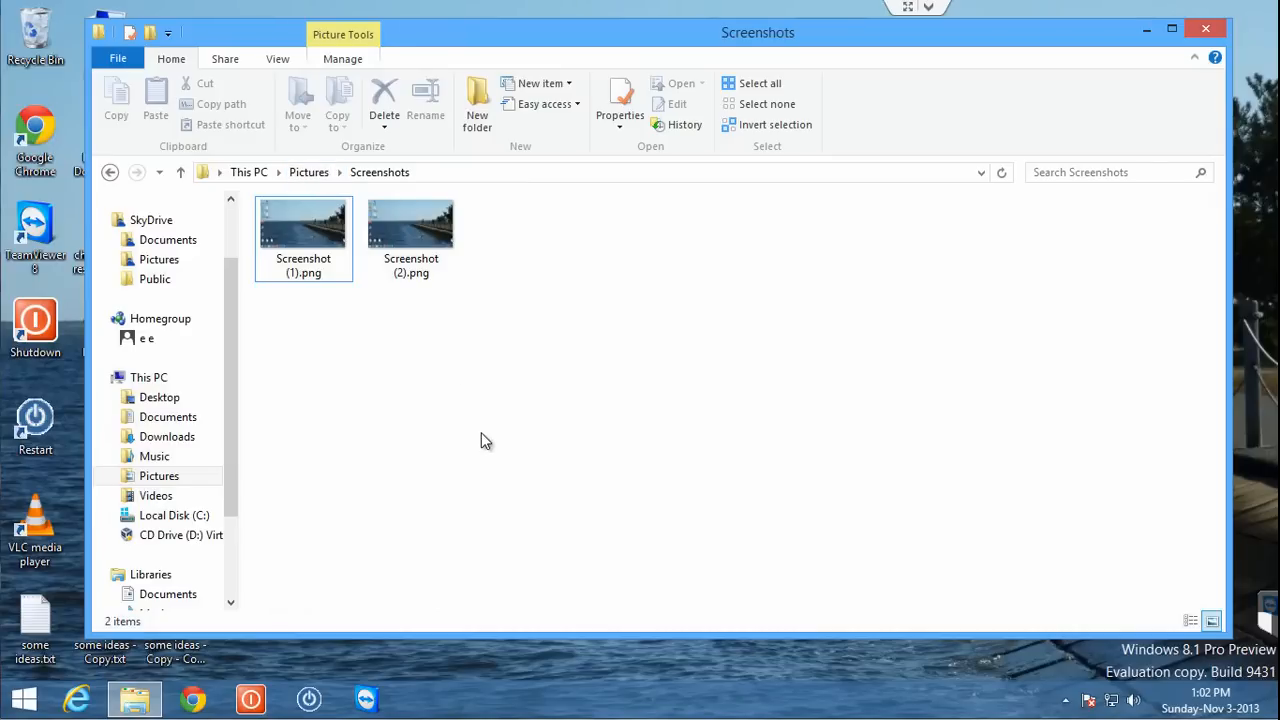
mouse_move(444, 276)
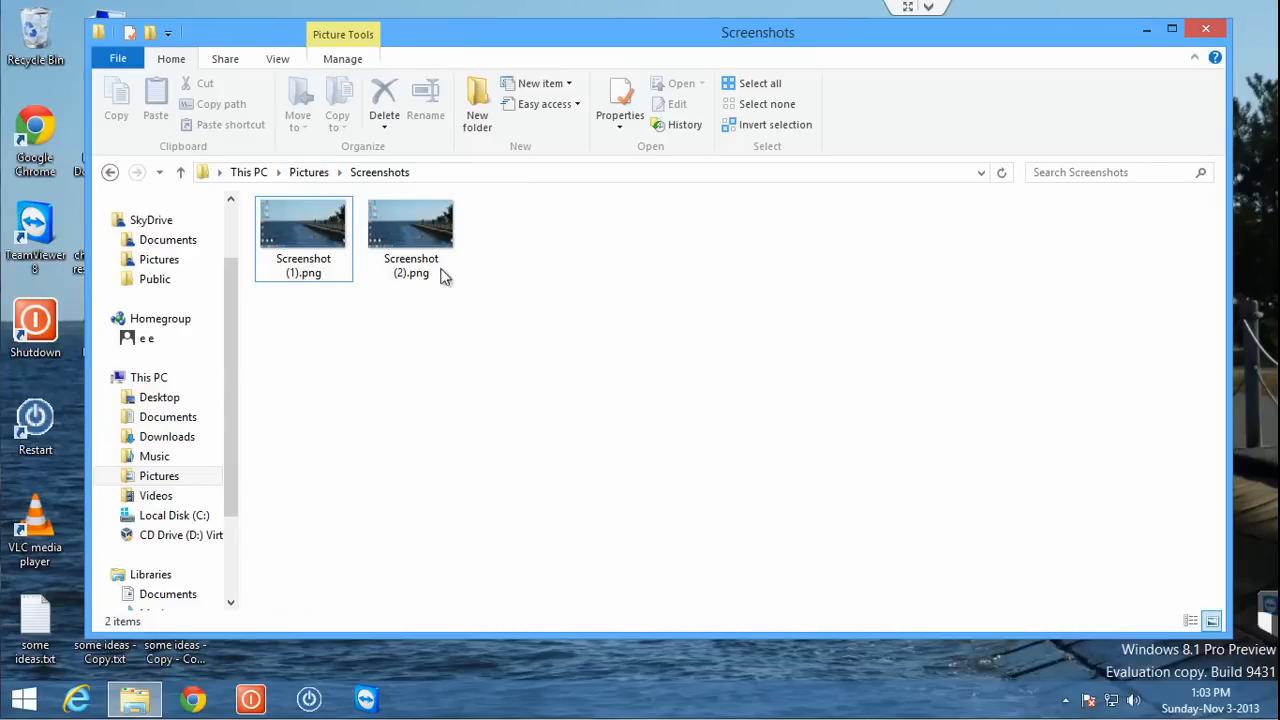
mouse_move(446, 318)
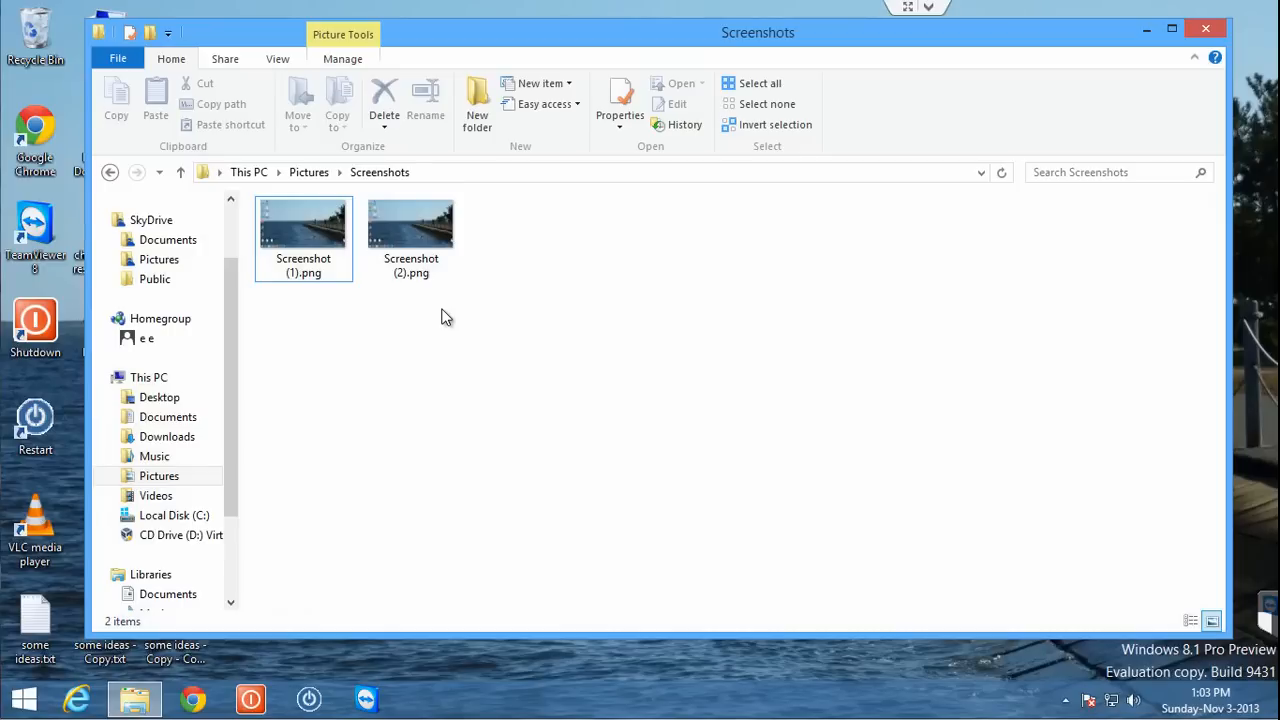
mouse_move(524, 336)
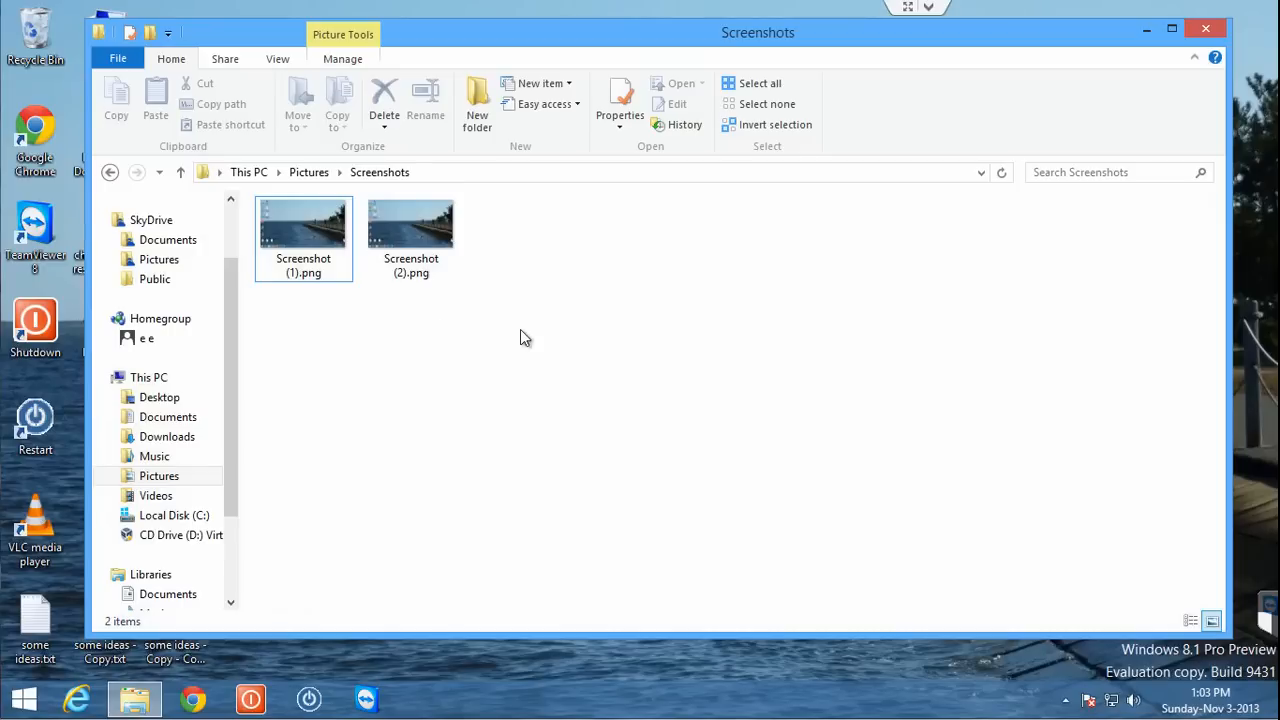
mouse_move(506, 382)
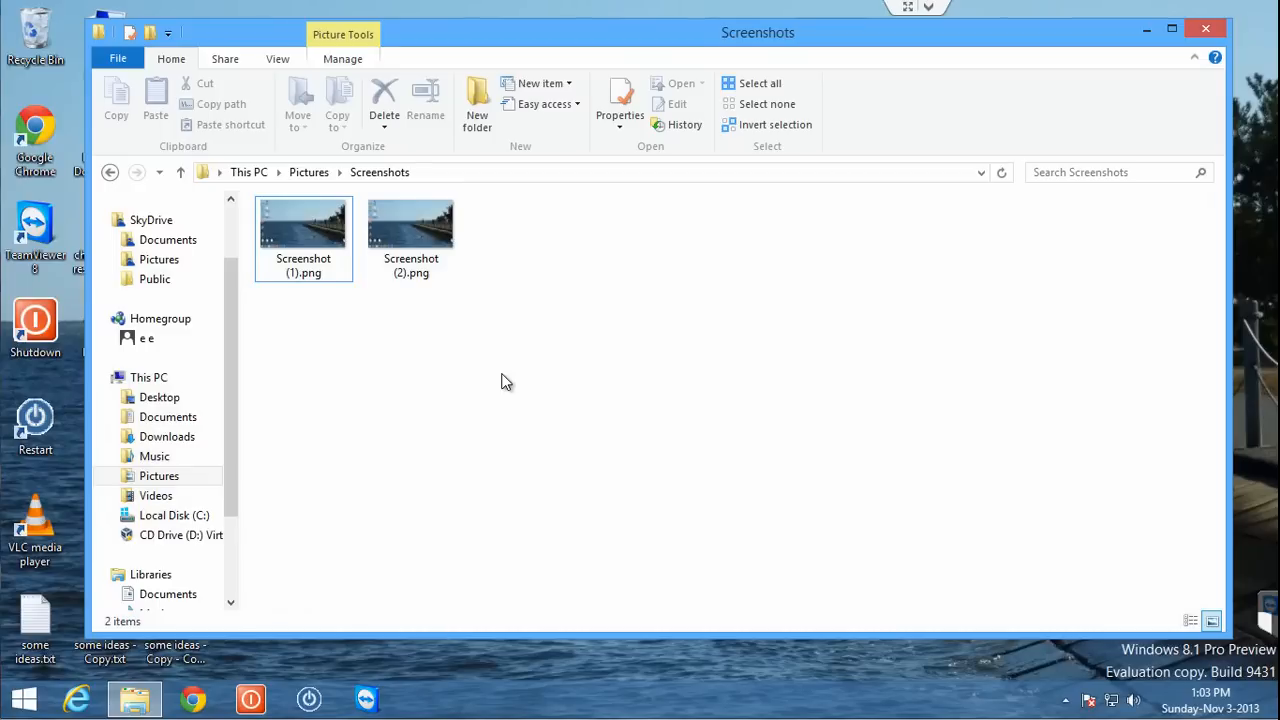
key(Win+PrintScreen)
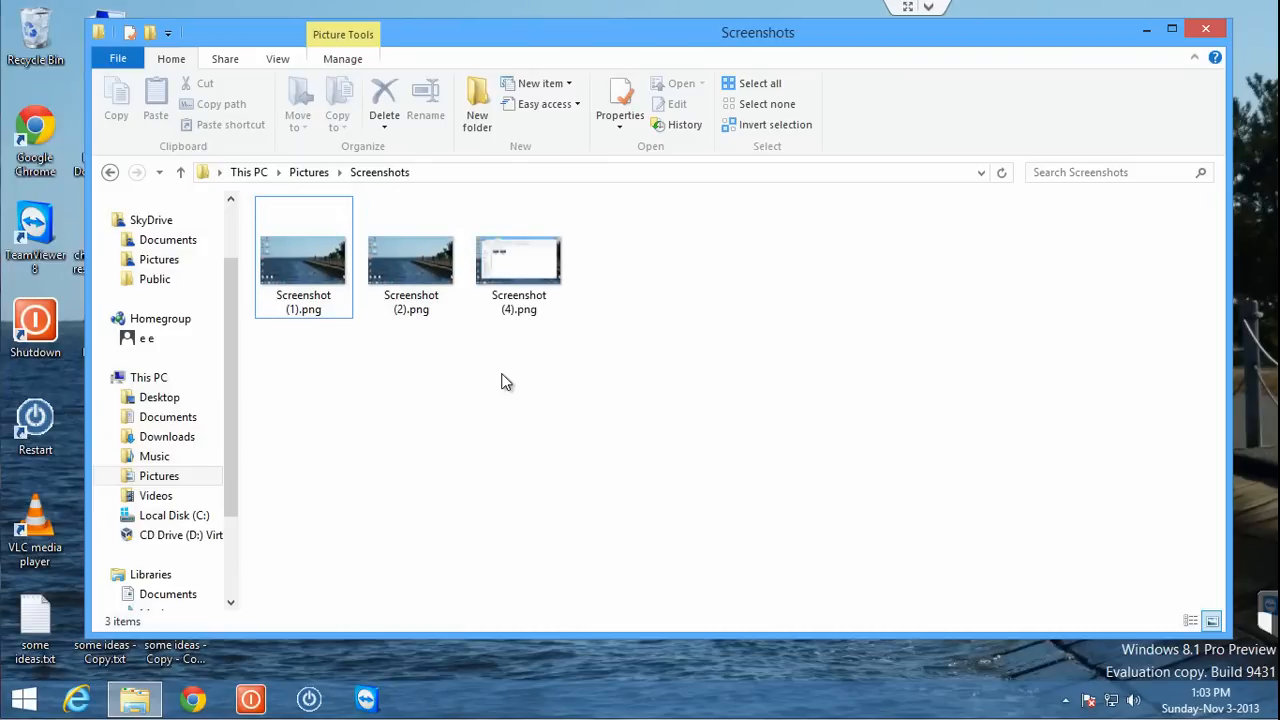
- Select the new Screenshot (4).png and launch it in the image viewer
click(518, 258)
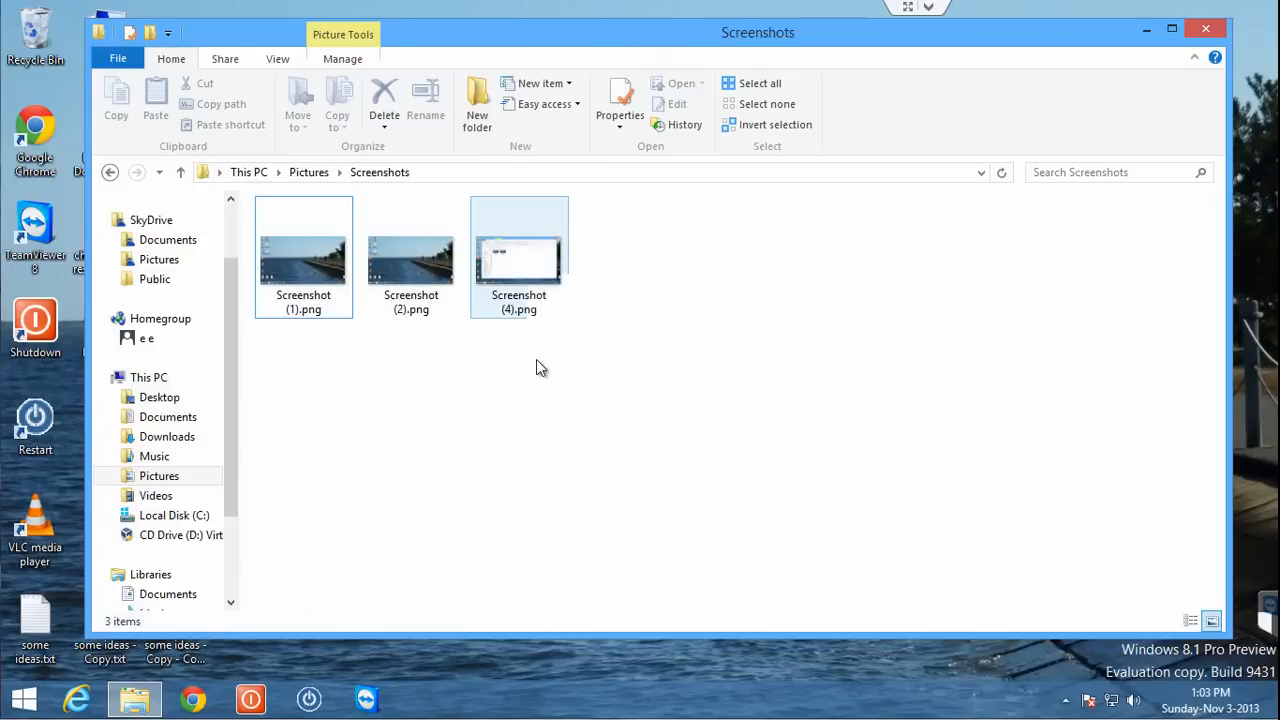
click(518, 256)
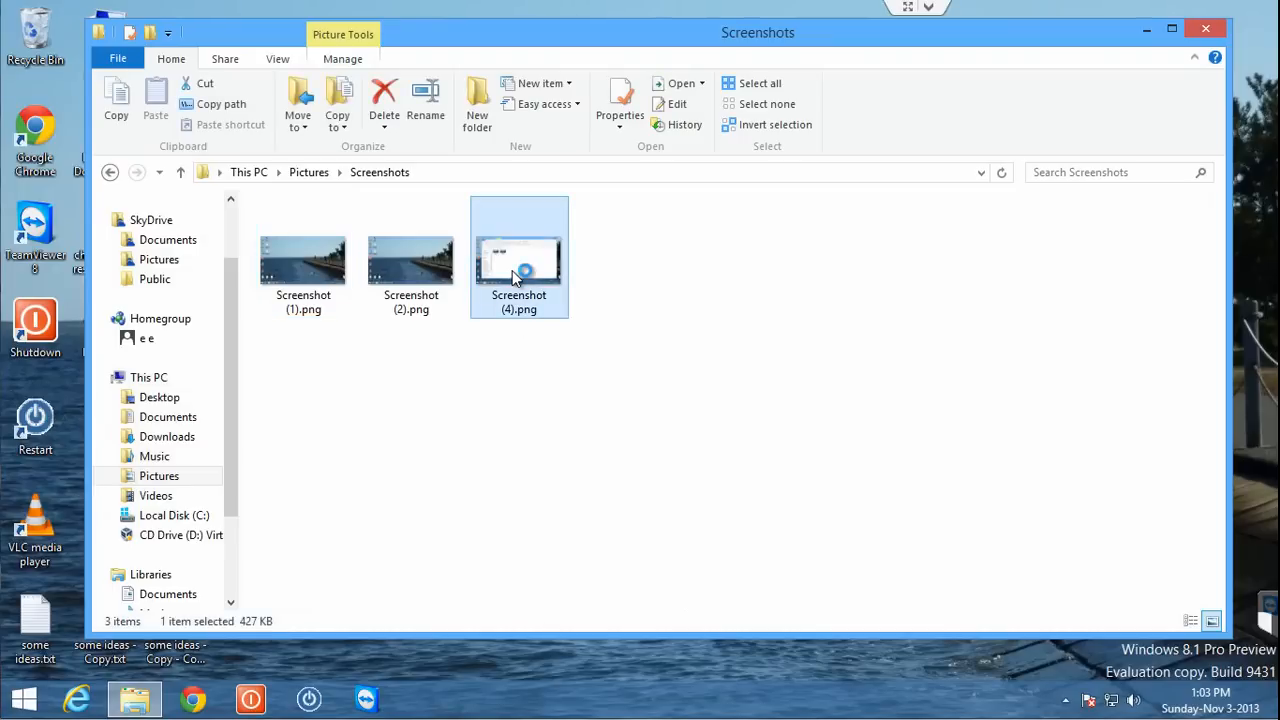
double_click(518, 258)
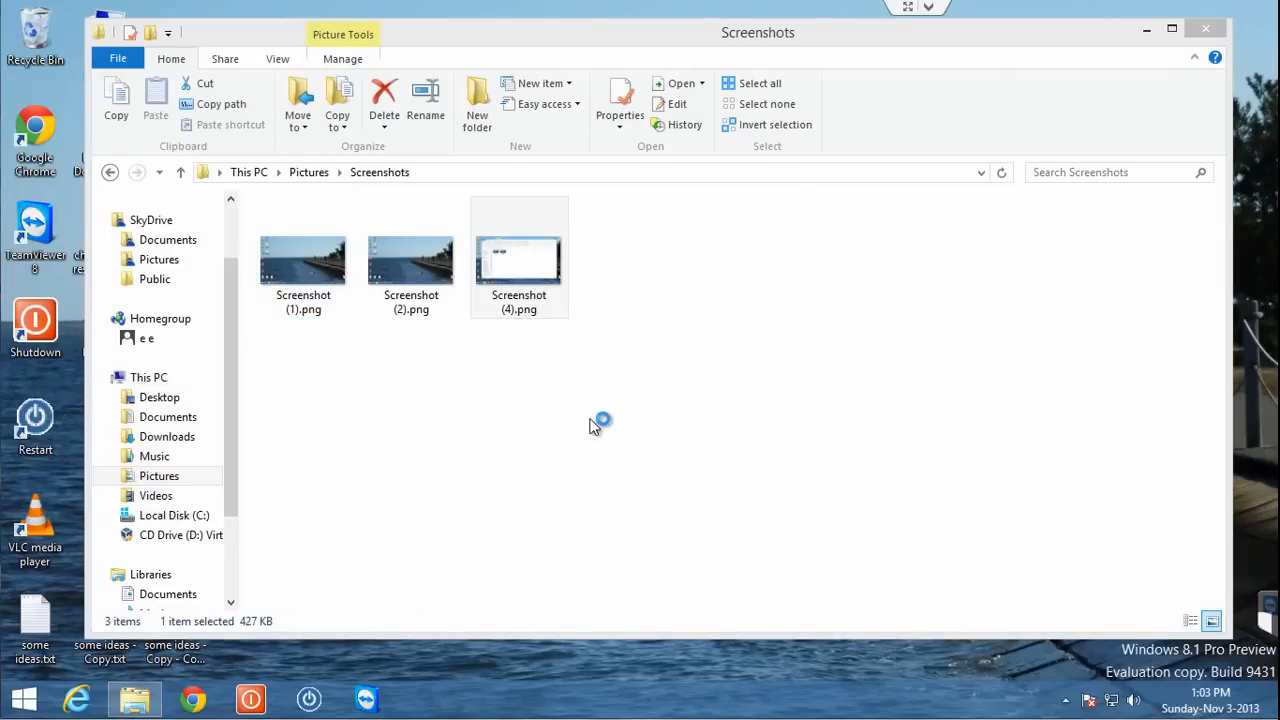
- View Screenshot (4).png in IrfanView showing the captured File Explorer window
double_click(518, 260)
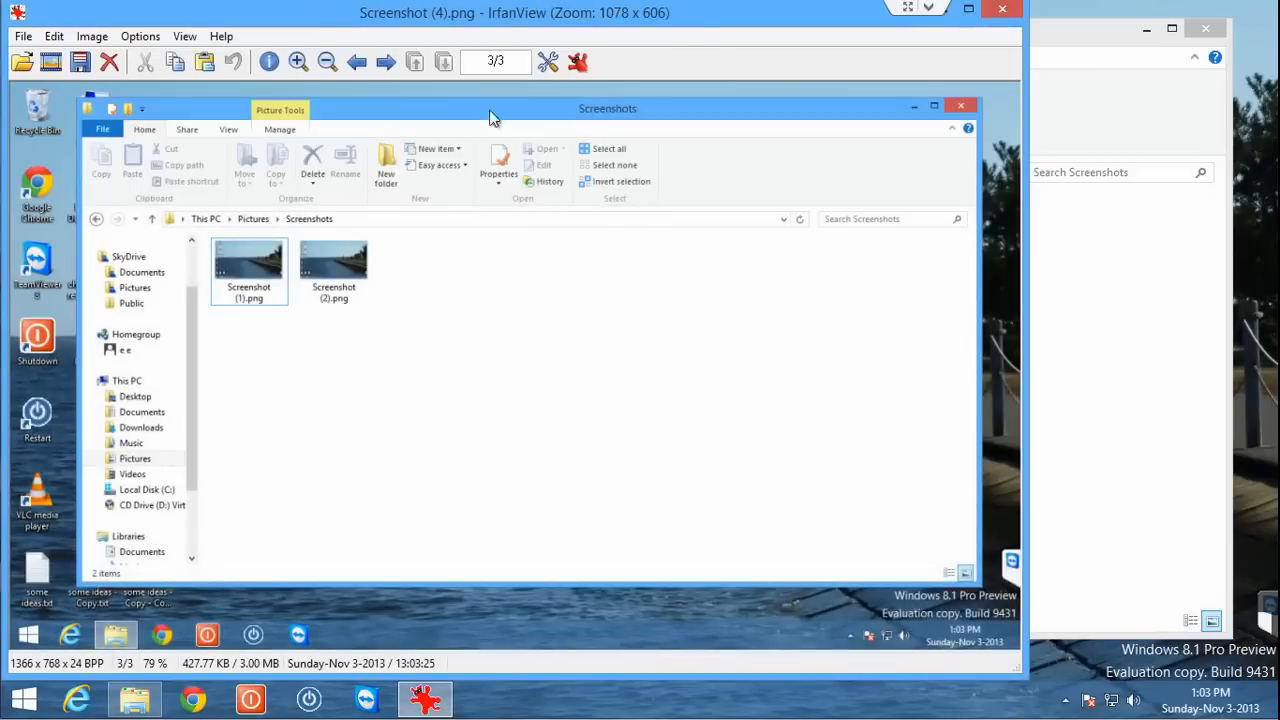
mouse_move(294, 396)
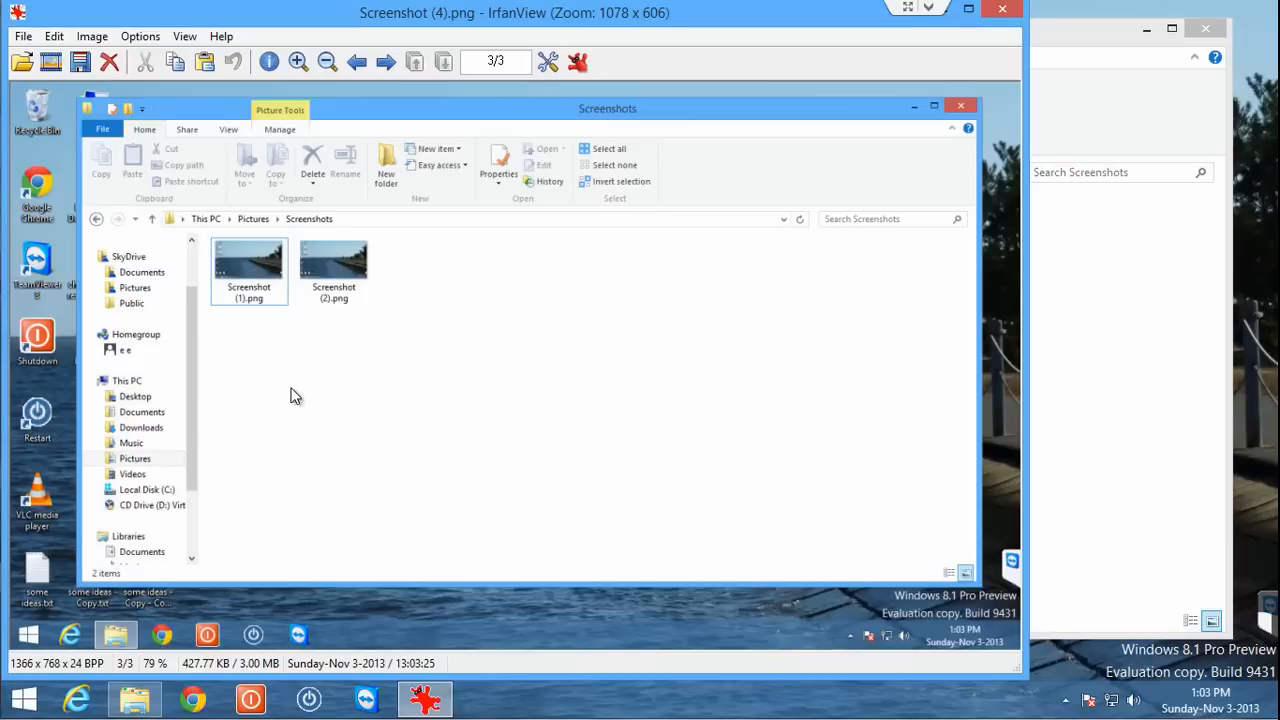
mouse_move(848, 248)
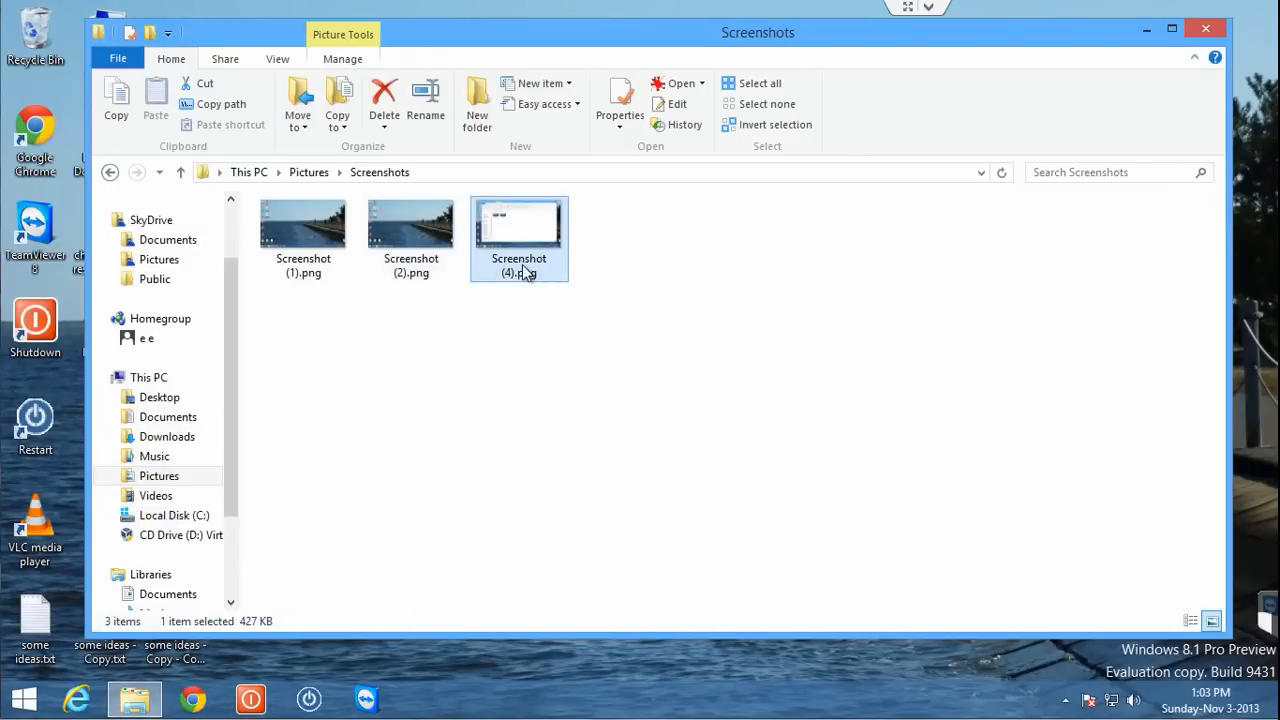
mouse_move(488, 390)
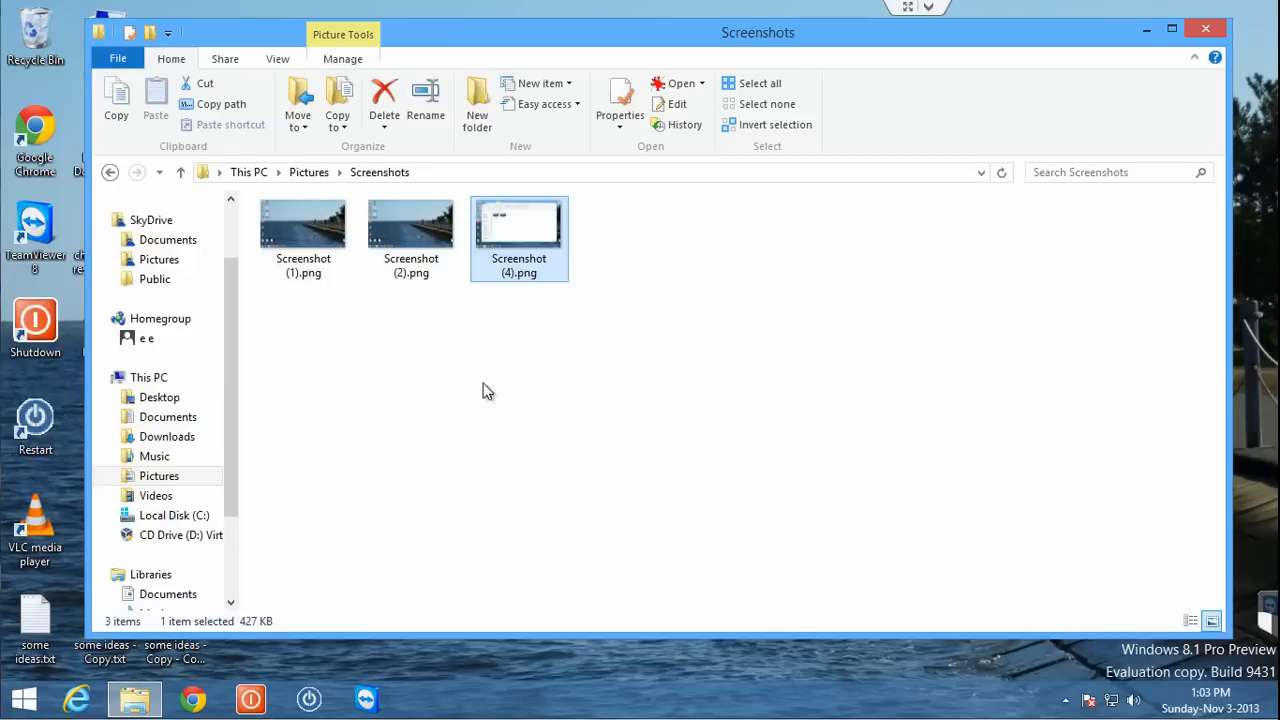